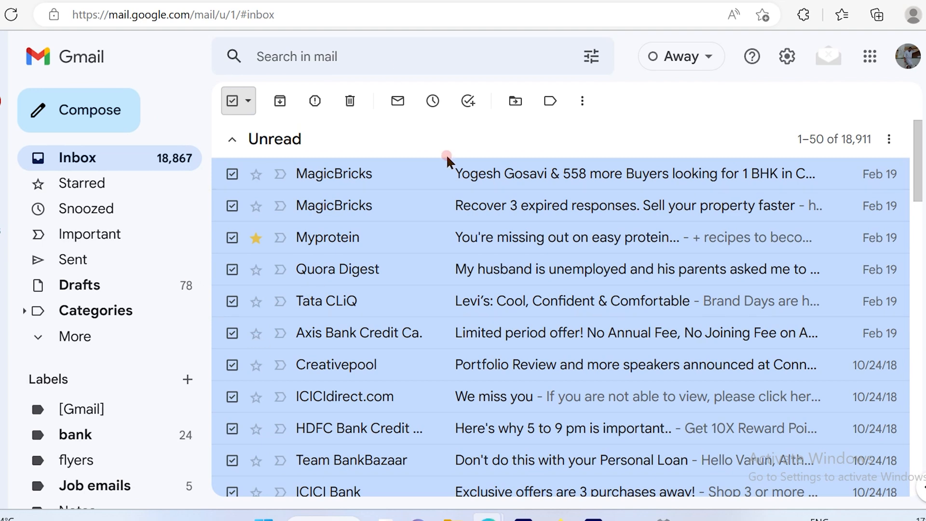
Clear the selection checkmarks from every ticked inbox conversation.
left_click(231, 101)
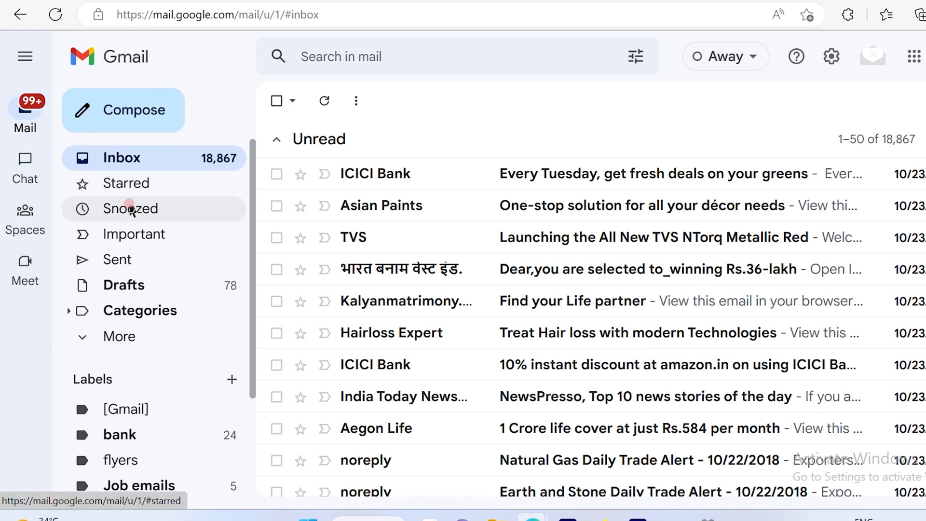
mouse_move(110, 147)
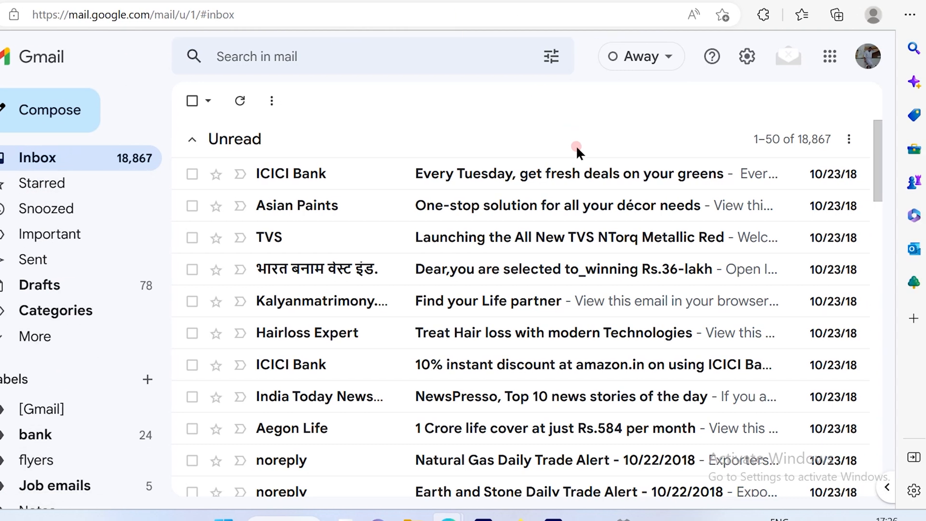
scroll("down", 3)
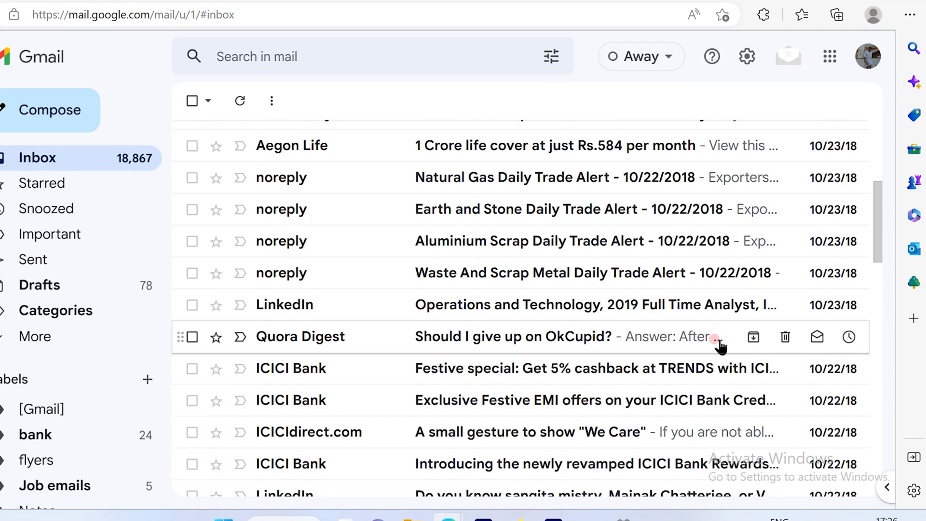
mouse_move(910, 27)
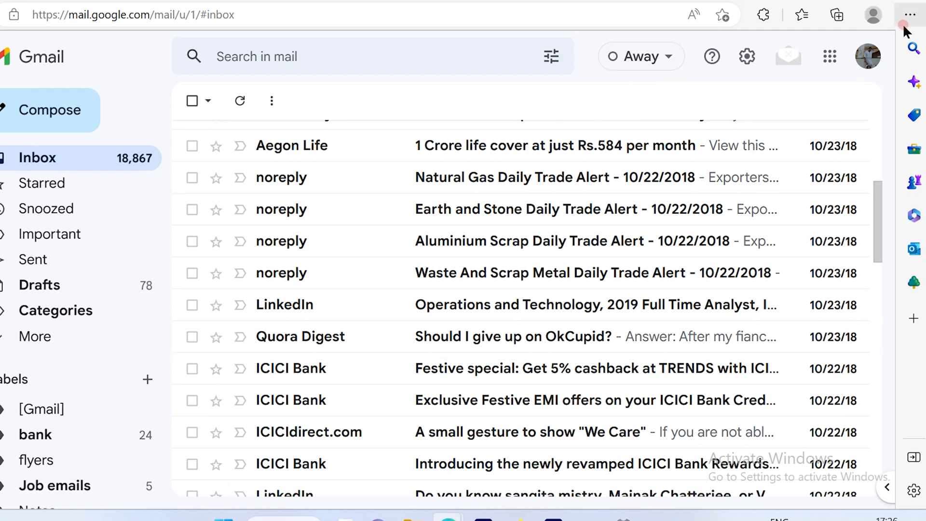
Go from the Gmail profile menu to the Google Account's Personal info page.
left_click(867, 56)
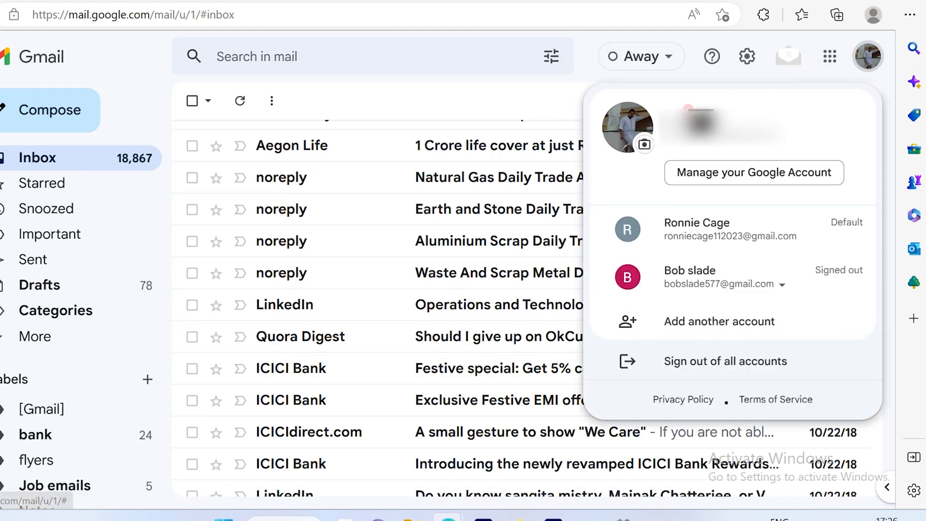
left_click(755, 173)
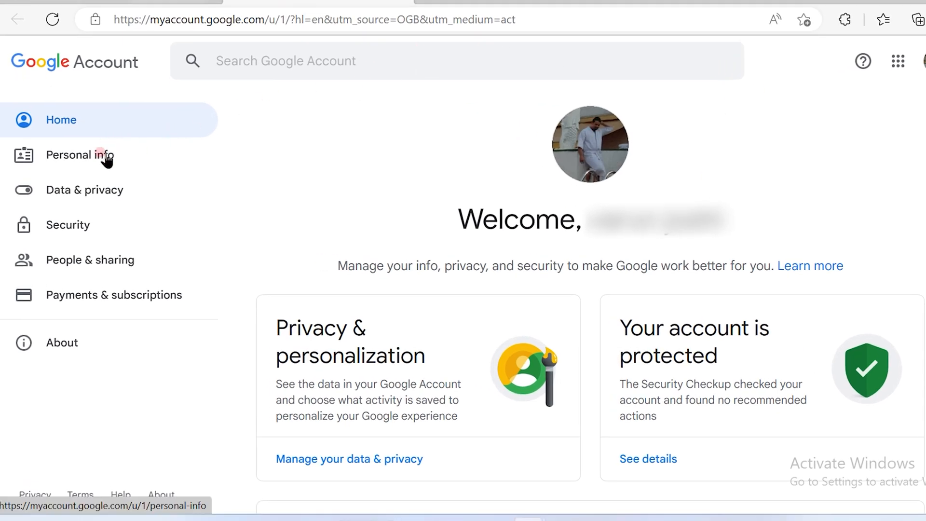
left_click(91, 156)
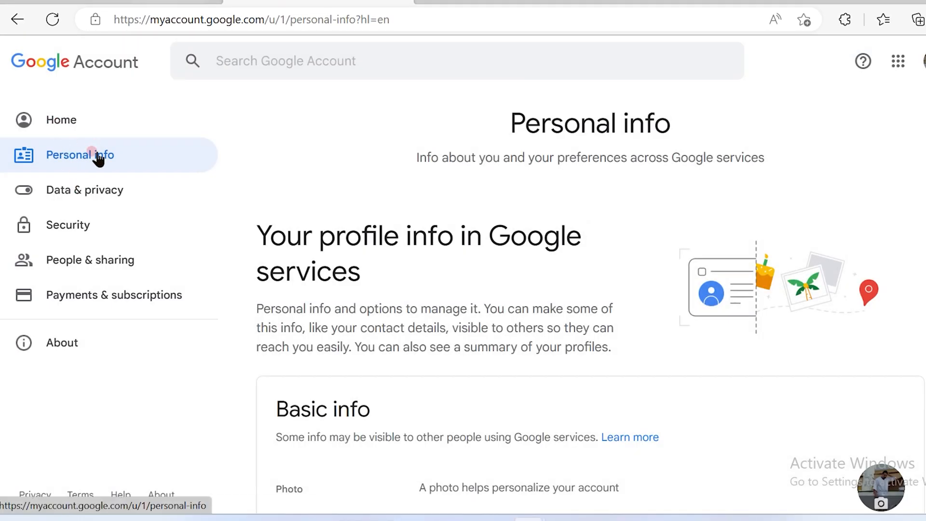
Switch to the Security settings and reach the Your devices card.
left_click(85, 190)
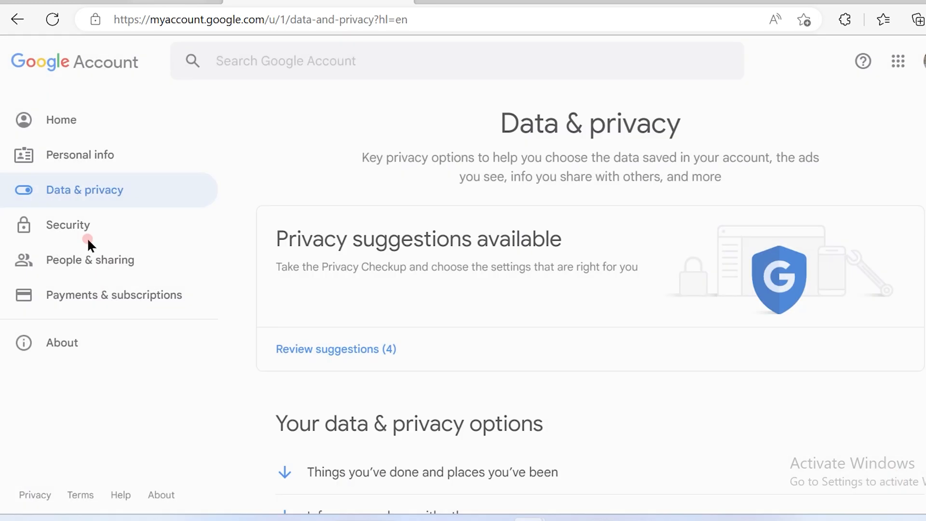
left_click(67, 224)
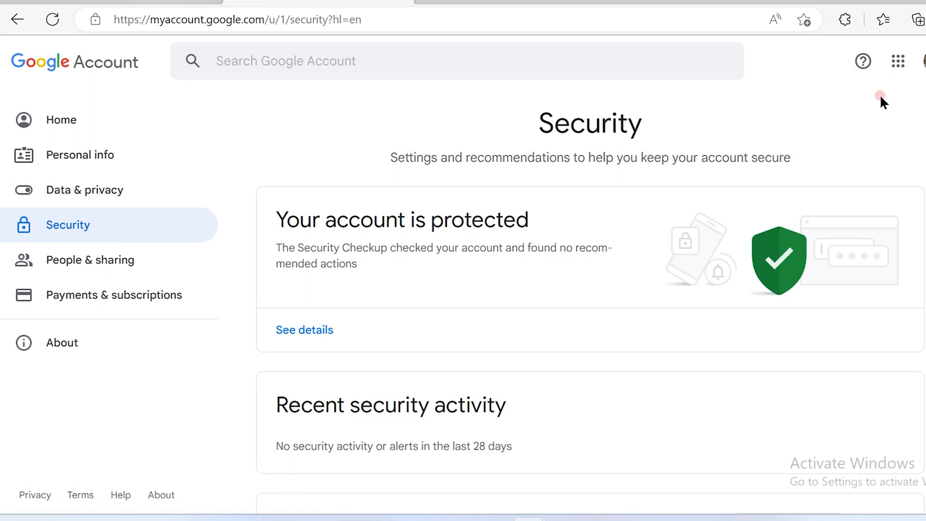
scroll("down", 3)
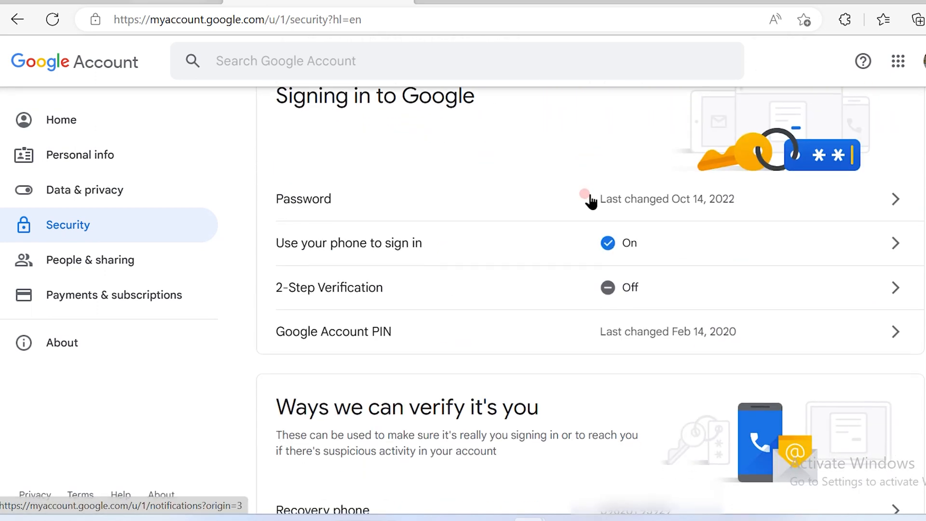
scroll("down", 3)
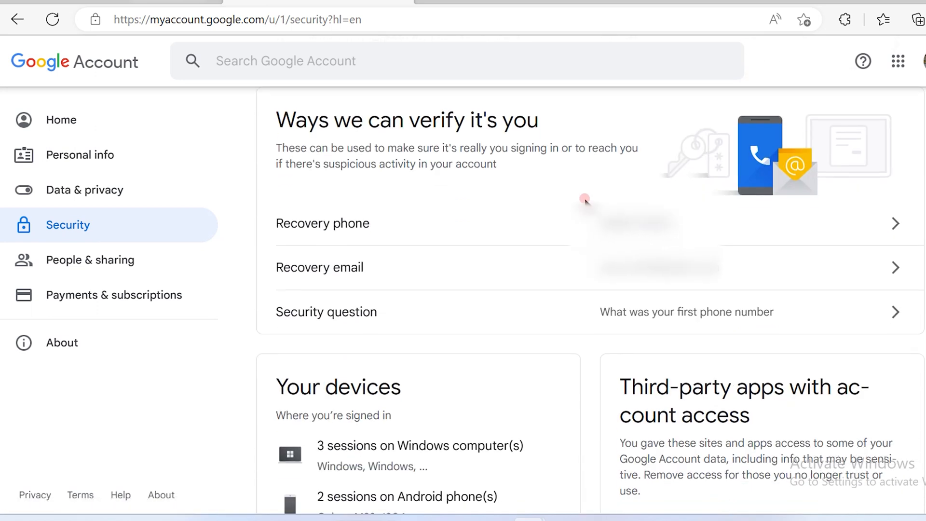
scroll("down", 3)
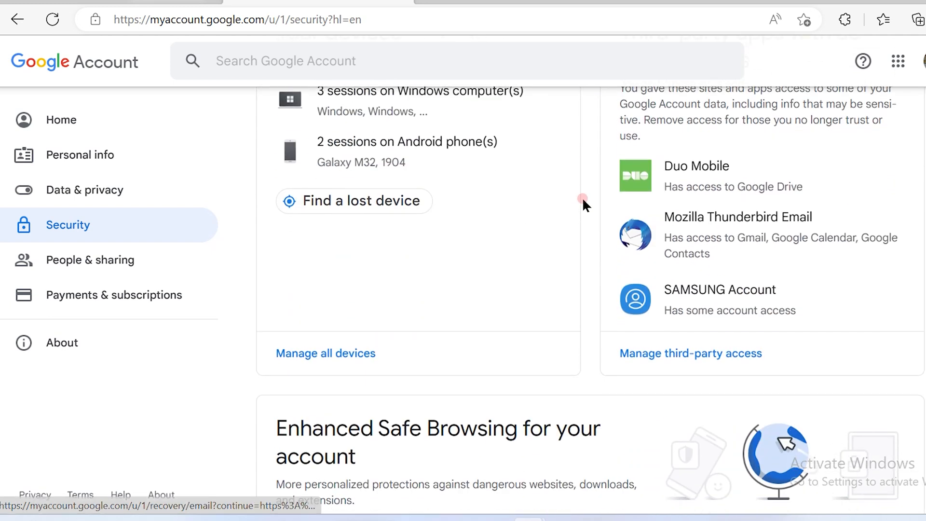
scroll("down", 3)
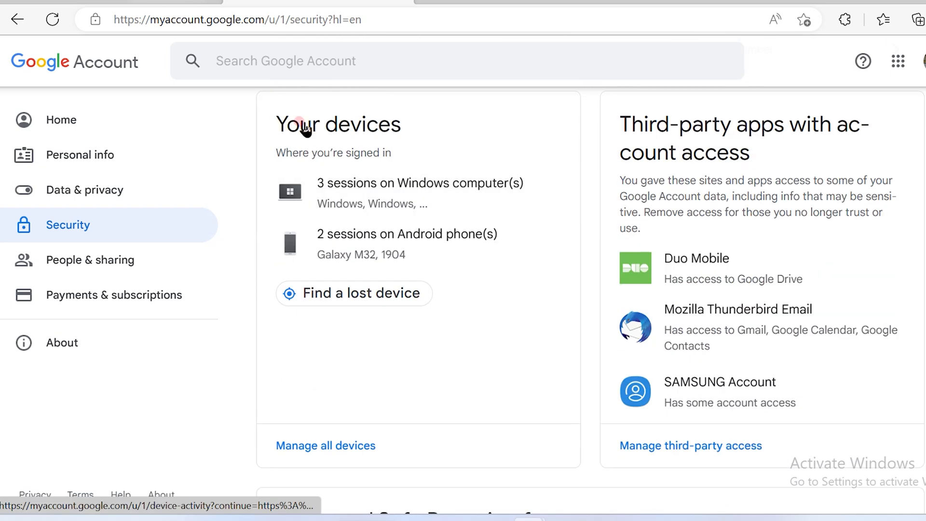
mouse_move(335, 130)
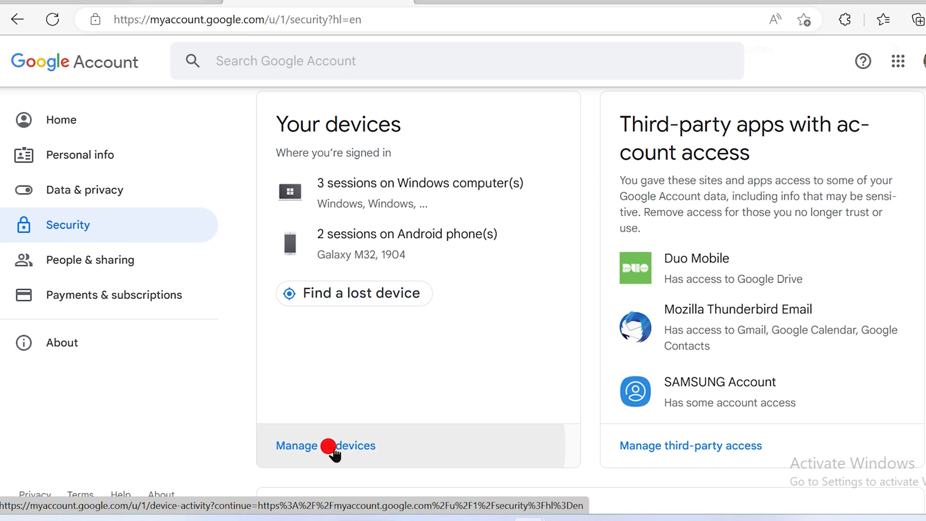
View all signed-in devices and bring up the Galaxy M32 phone's session details.
left_click(330, 446)
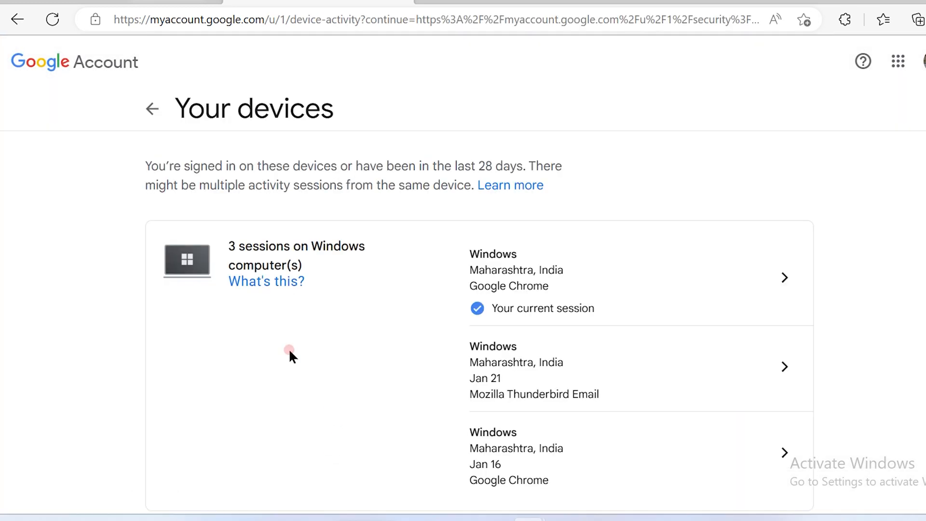
mouse_move(762, 148)
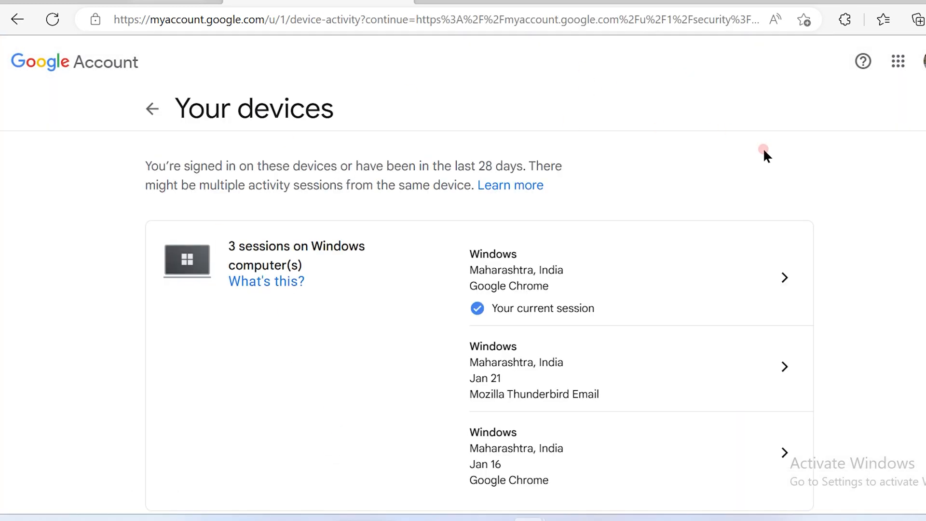
scroll("down", 3)
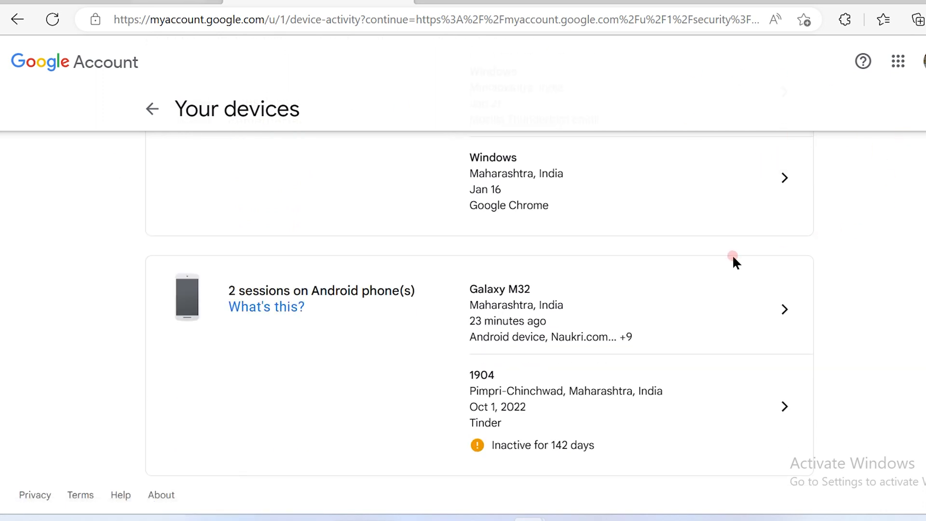
mouse_move(481, 260)
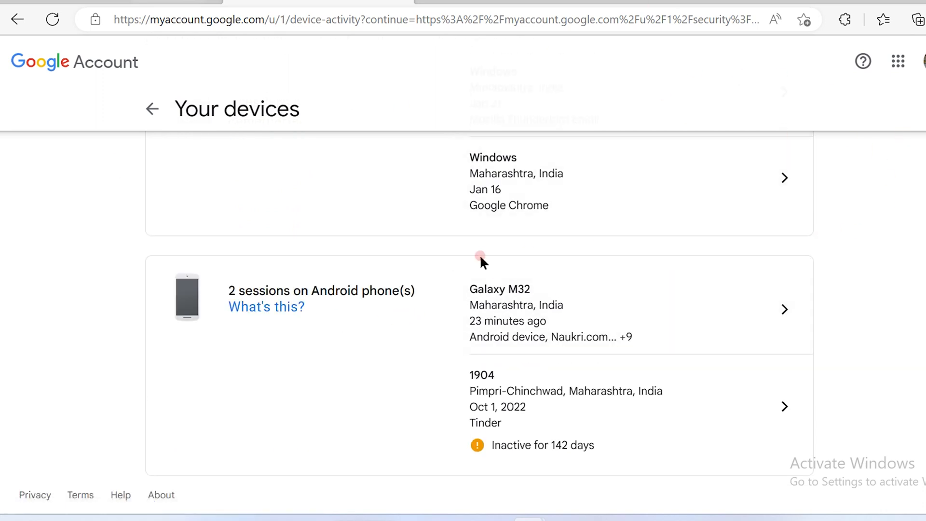
left_click(500, 308)
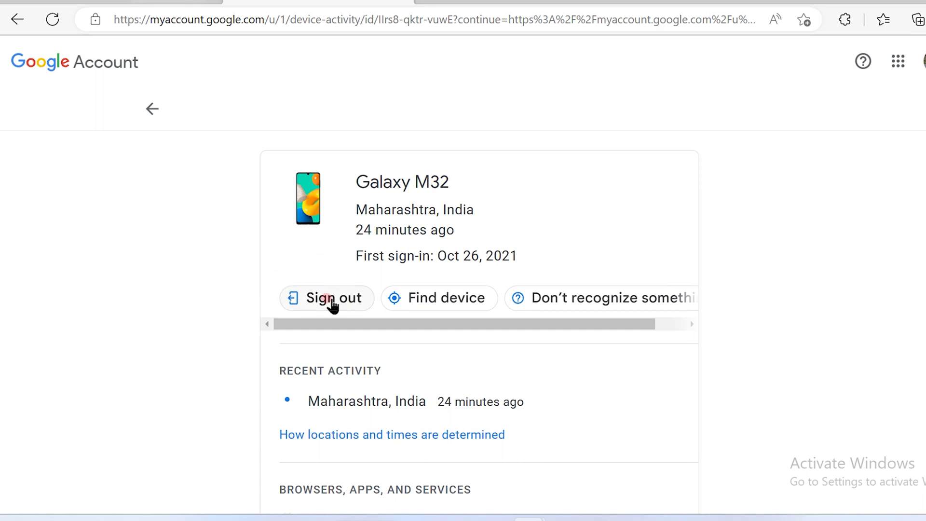
Sign the Galaxy M32 out, confirm it, and acknowledge the third-party app access notice.
left_click(328, 301)
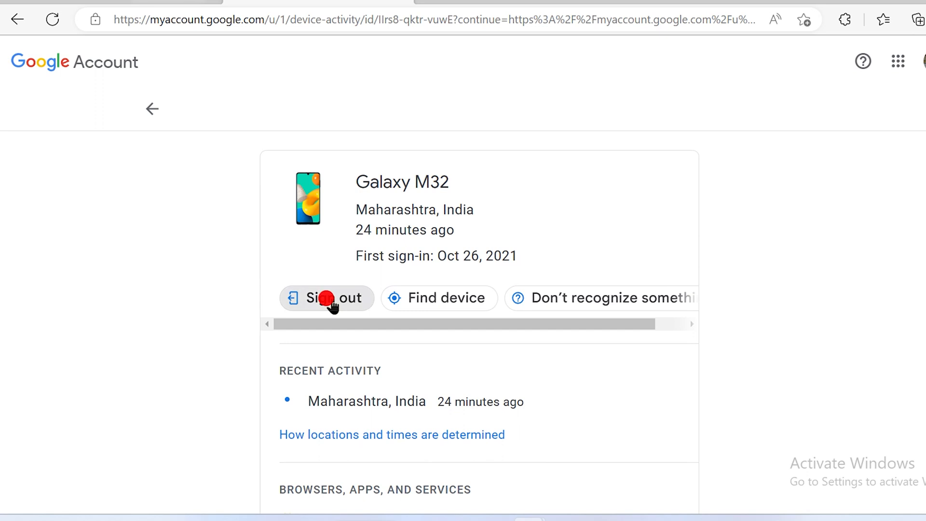
left_click(326, 298)
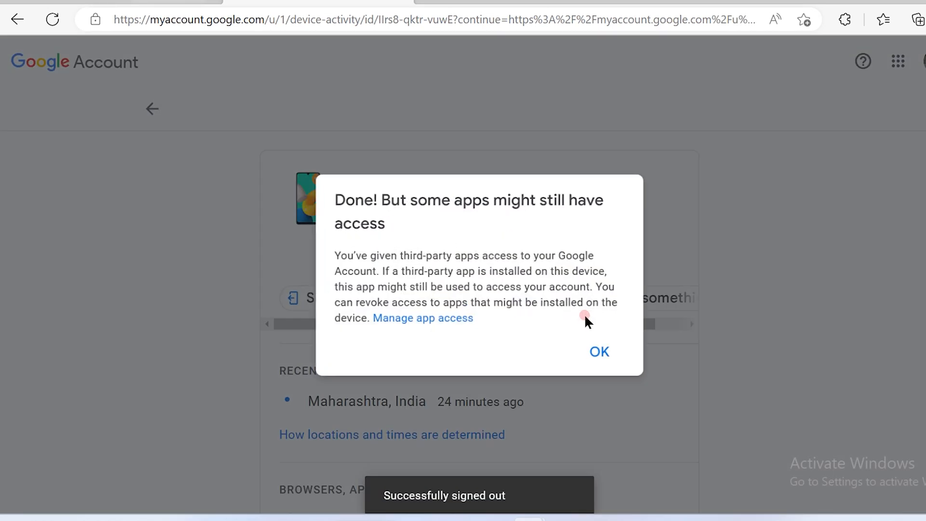
left_click(599, 352)
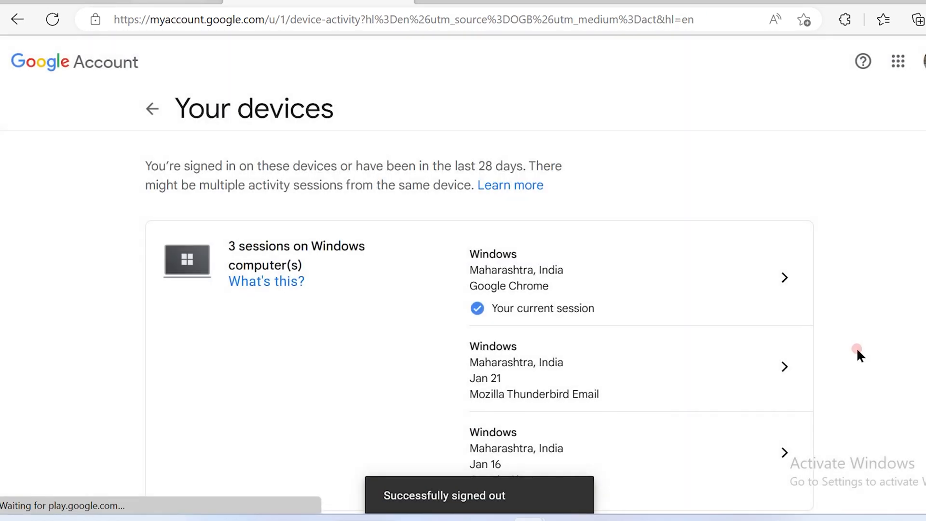
scroll("down", 3)
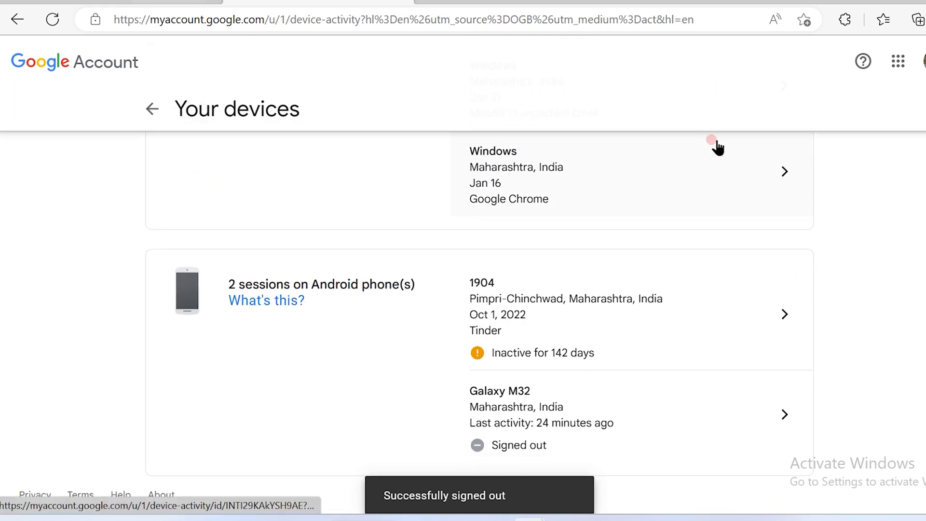
mouse_move(518, 406)
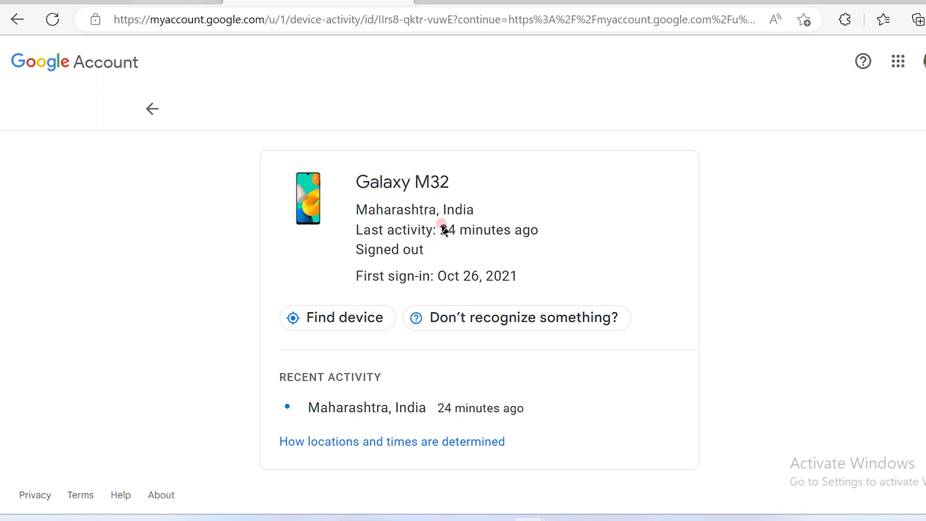
mouse_move(16, 17)
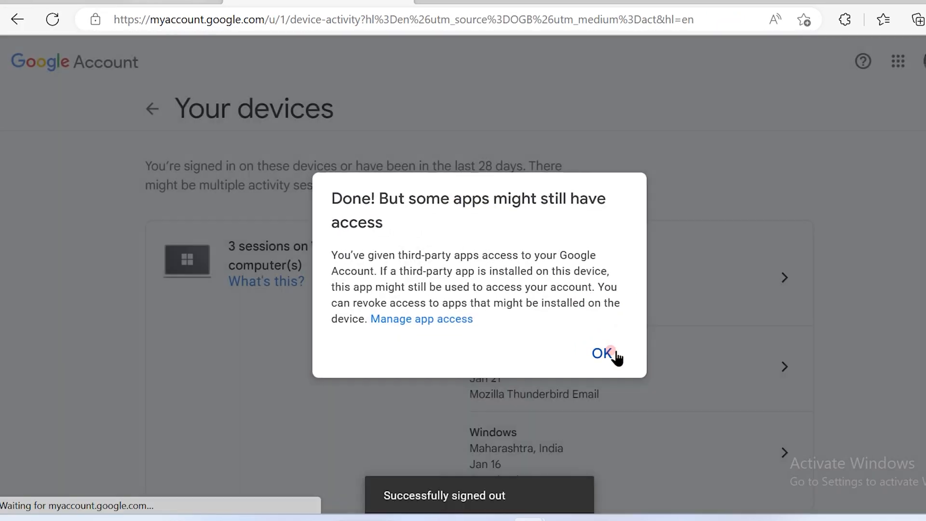
Acknowledge the 'some apps might still have access' notice and review the remaining devices.
left_click(602, 353)
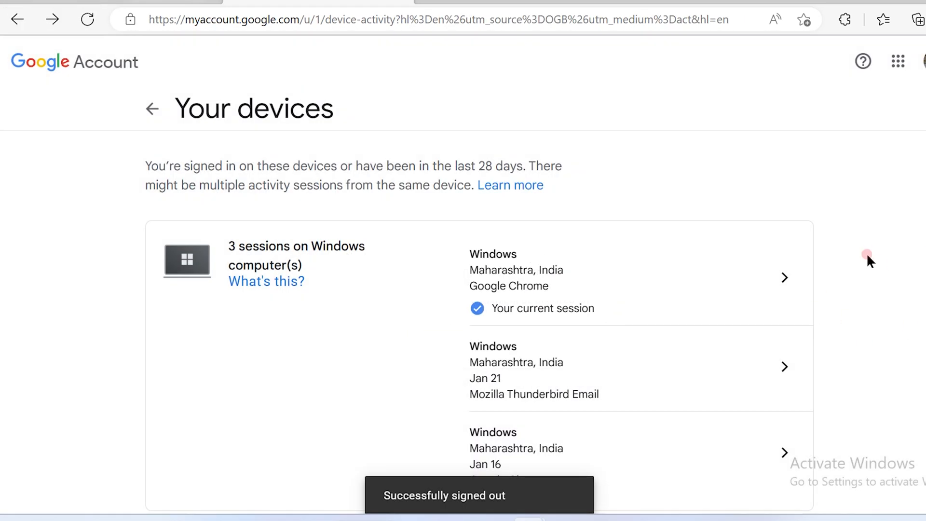
scroll("down", 3)
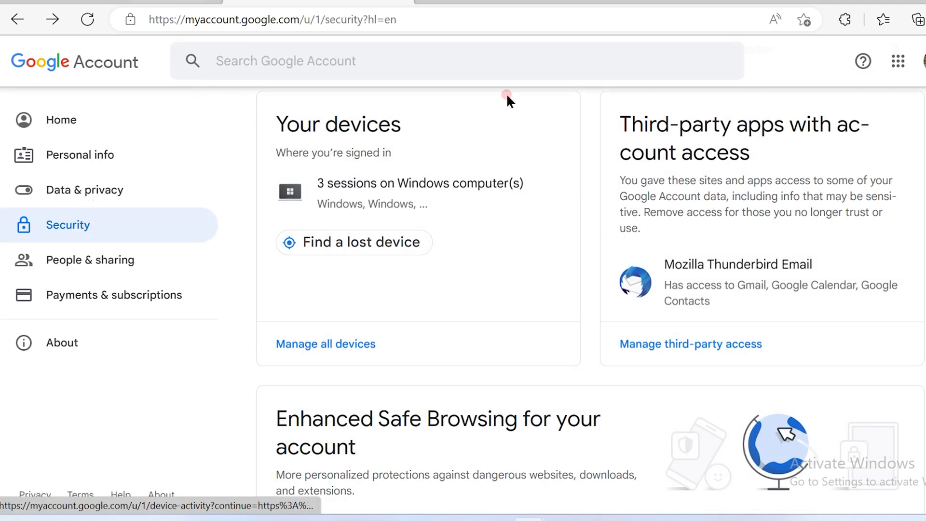
mouse_move(326, 356)
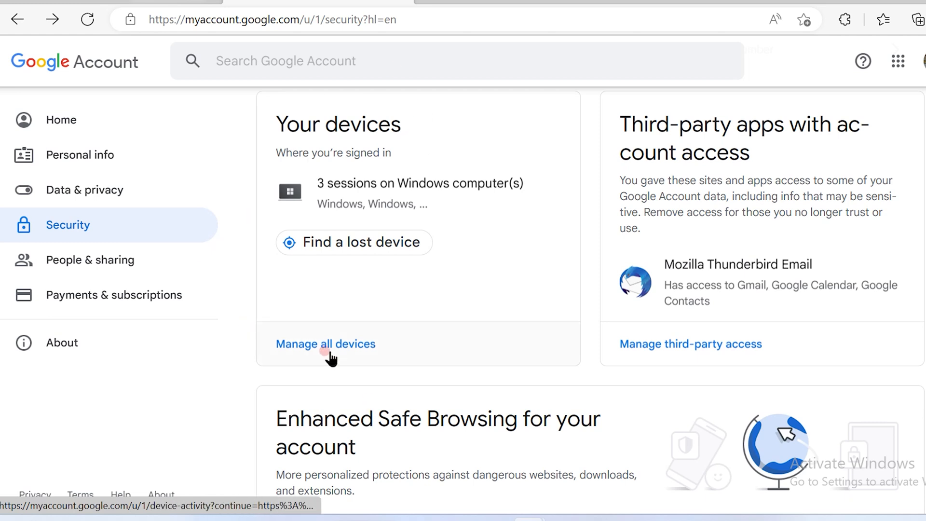